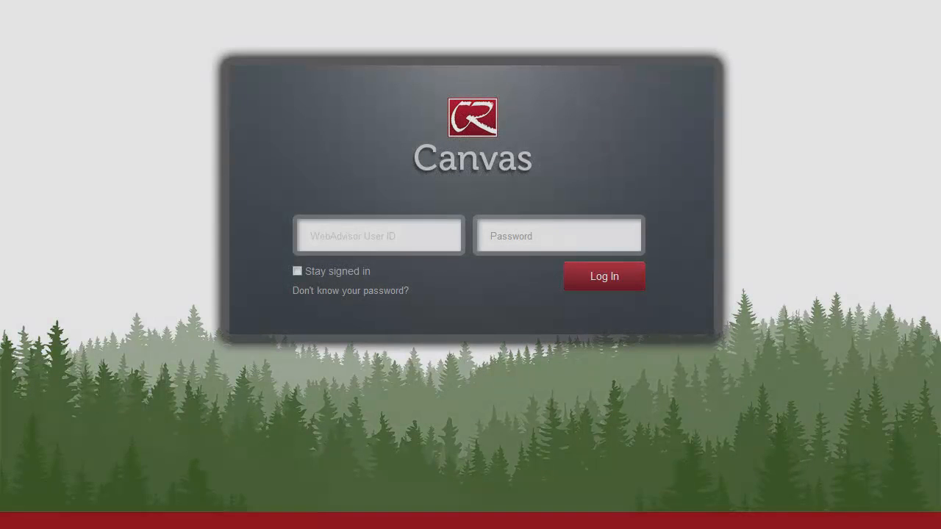
Step: Sign in with the WebAdvisor credentials and open the CR Canvas Sandbox course
left_click(603, 276)
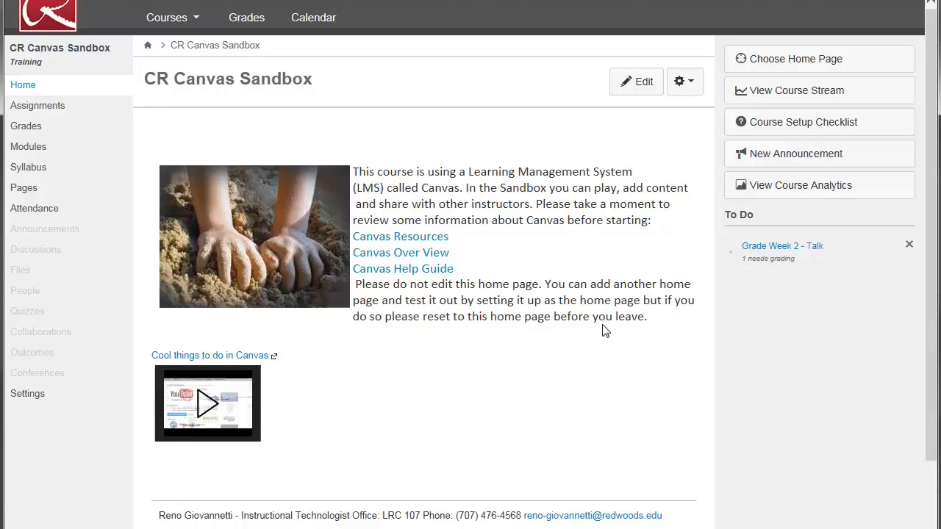
mouse_move(536, 265)
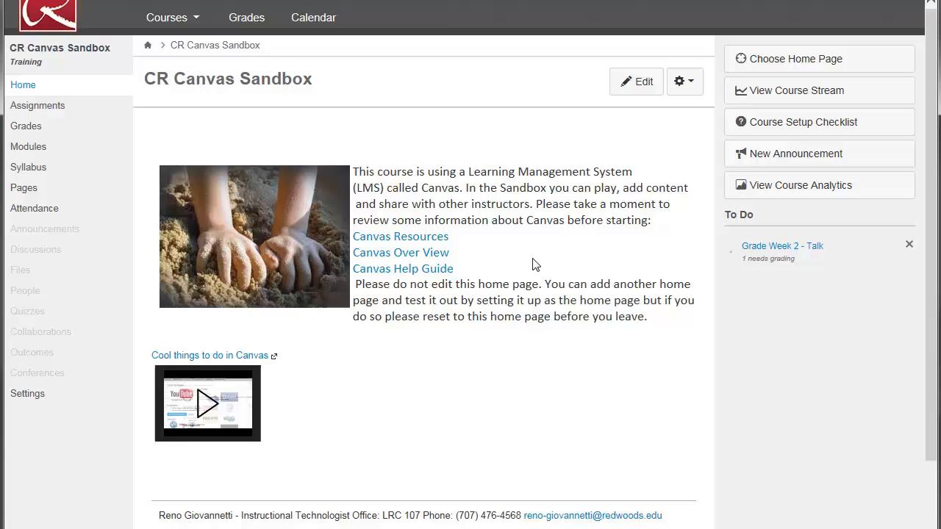
mouse_move(348, 119)
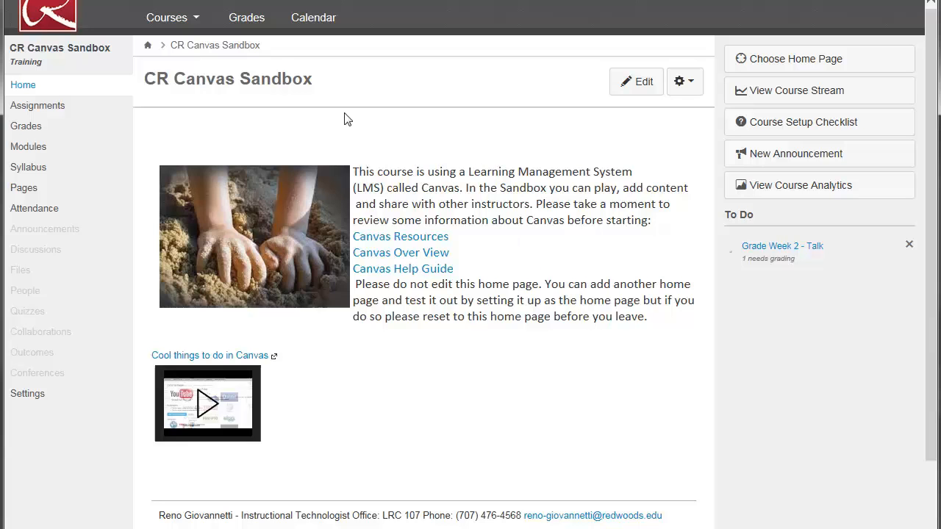
mouse_move(38, 105)
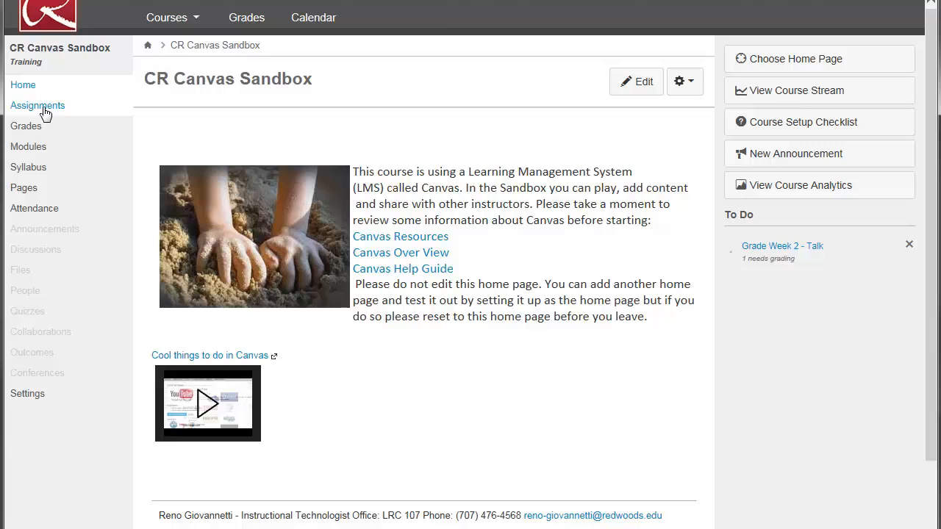
mouse_move(37, 110)
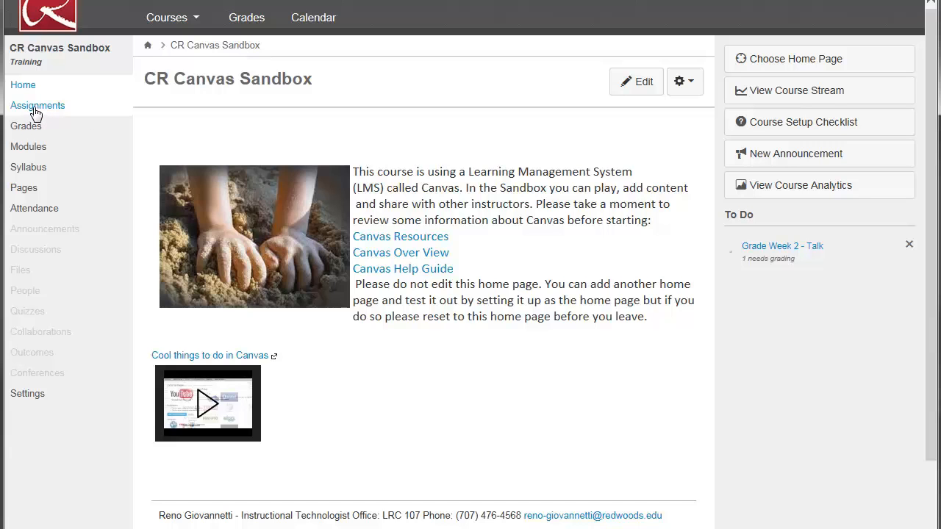
Step: Open the Assignments page from the course navigation sidebar
left_click(37, 105)
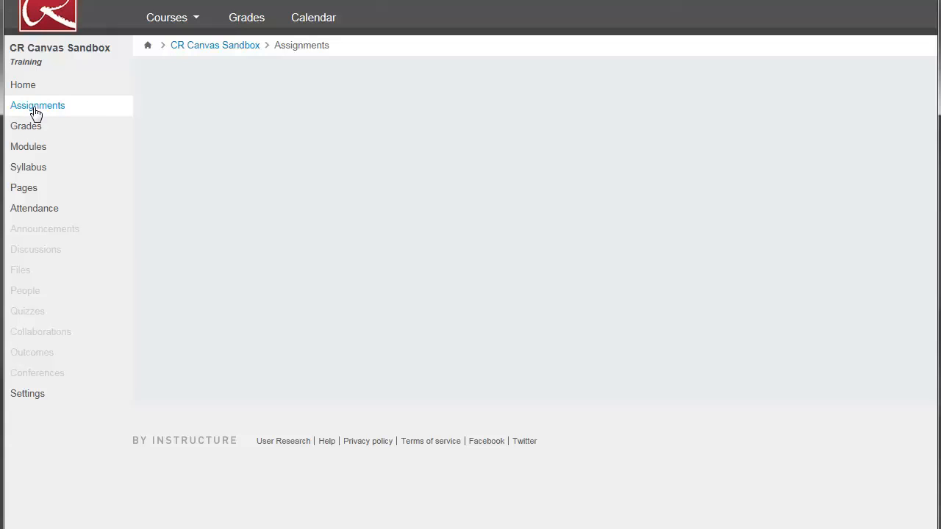
left_click(37, 105)
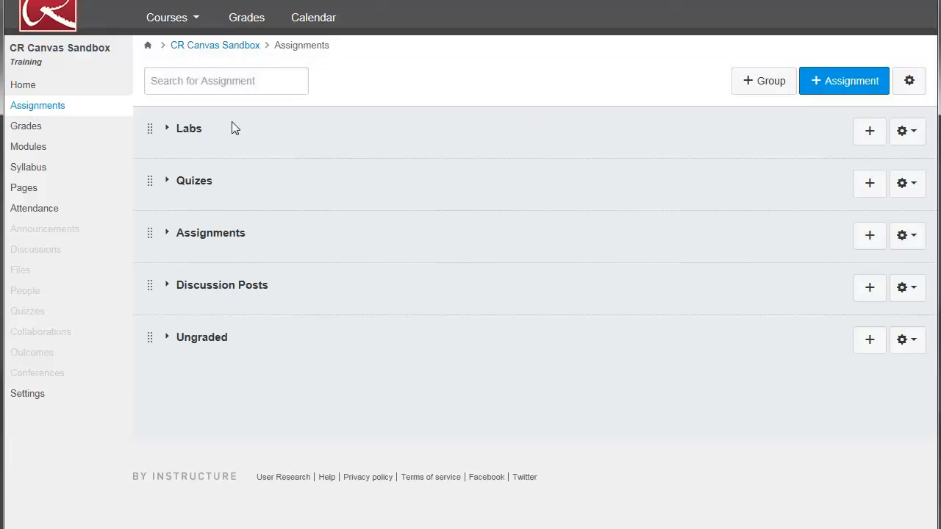
mouse_move(282, 202)
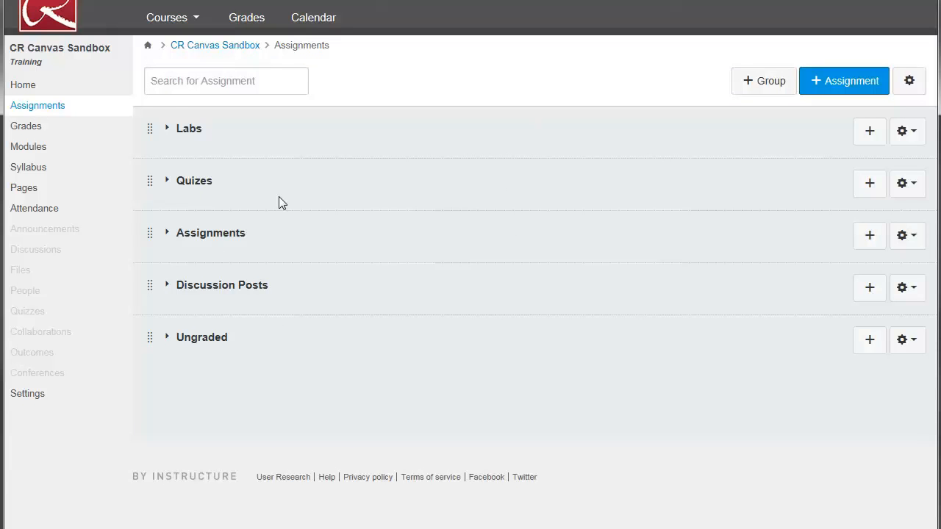
mouse_move(505, 186)
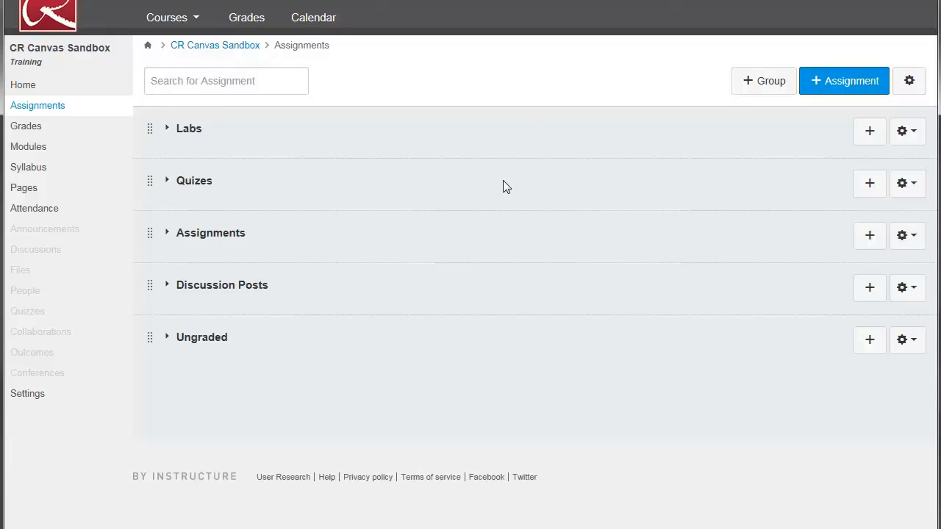
Step: Create an assignment group named 'Participation' and save it
left_click(763, 80)
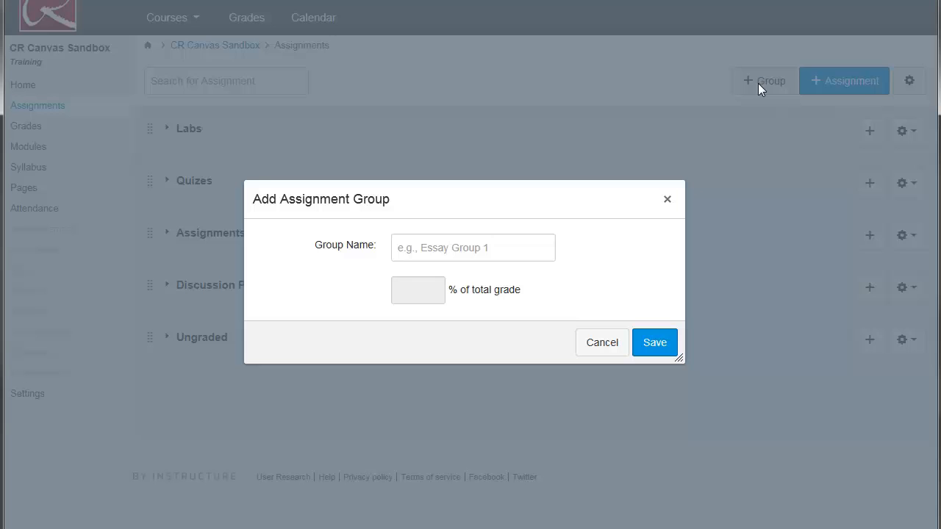
left_click(473, 247)
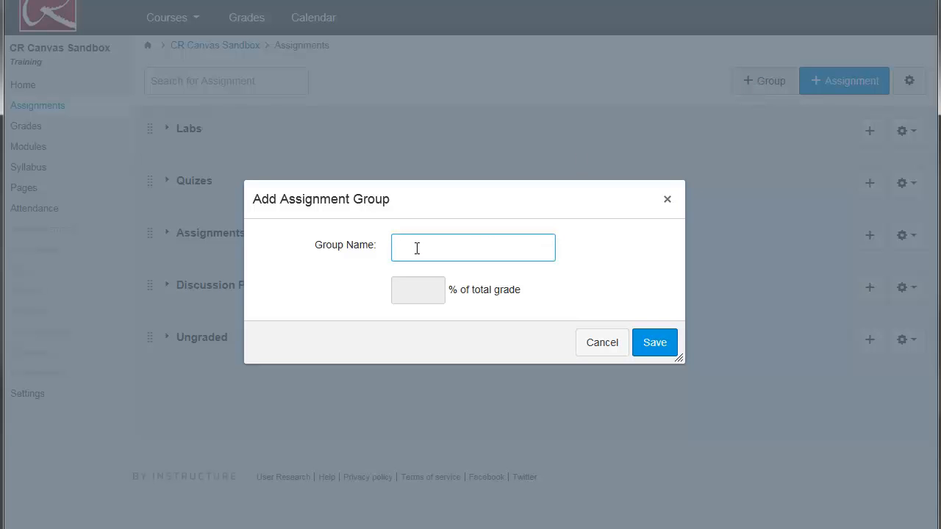
type("Participa")
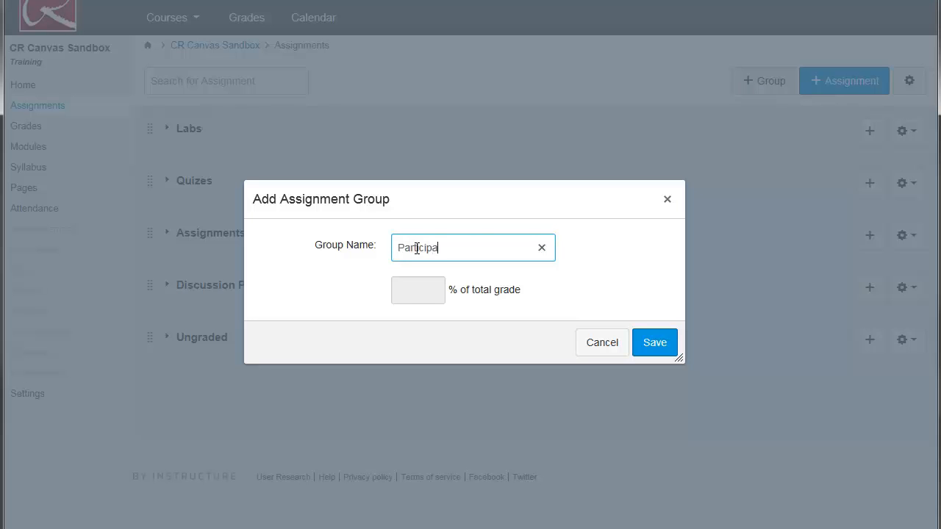
type("tion")
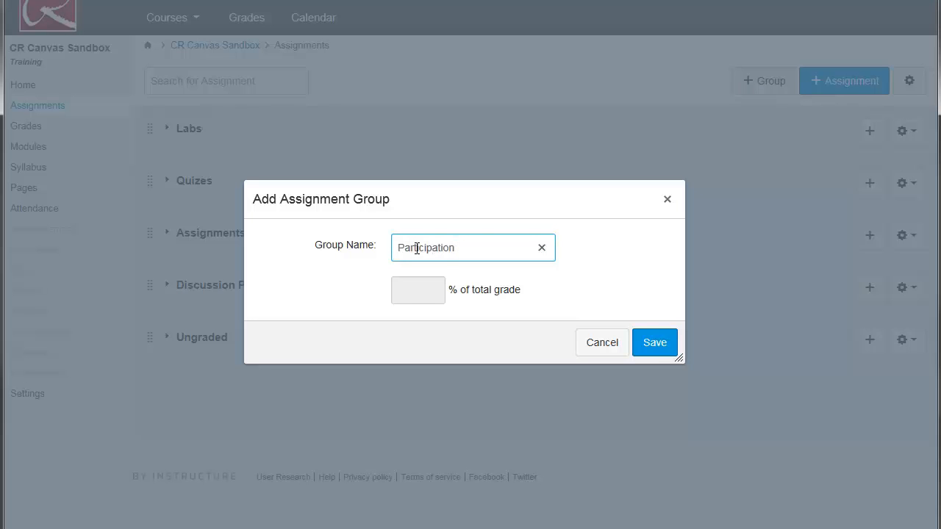
left_click(653, 342)
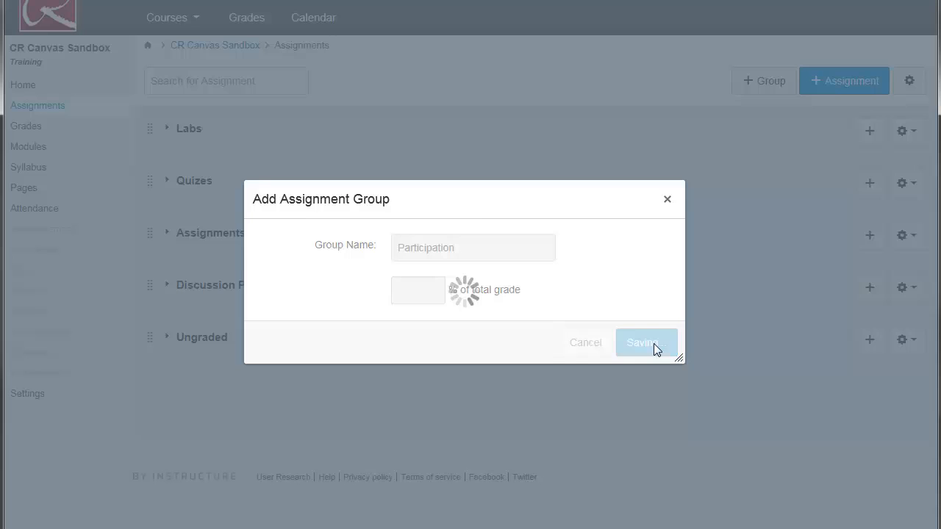
left_click(645, 343)
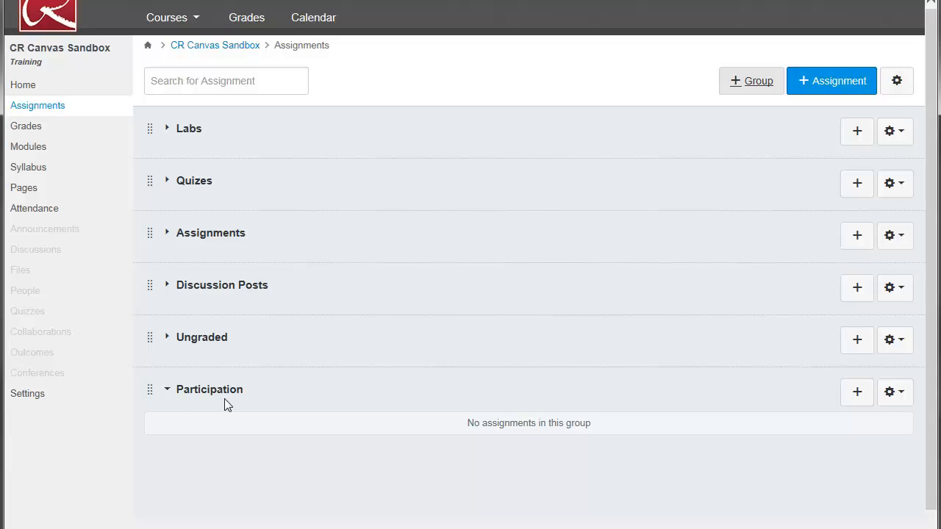
mouse_move(213, 397)
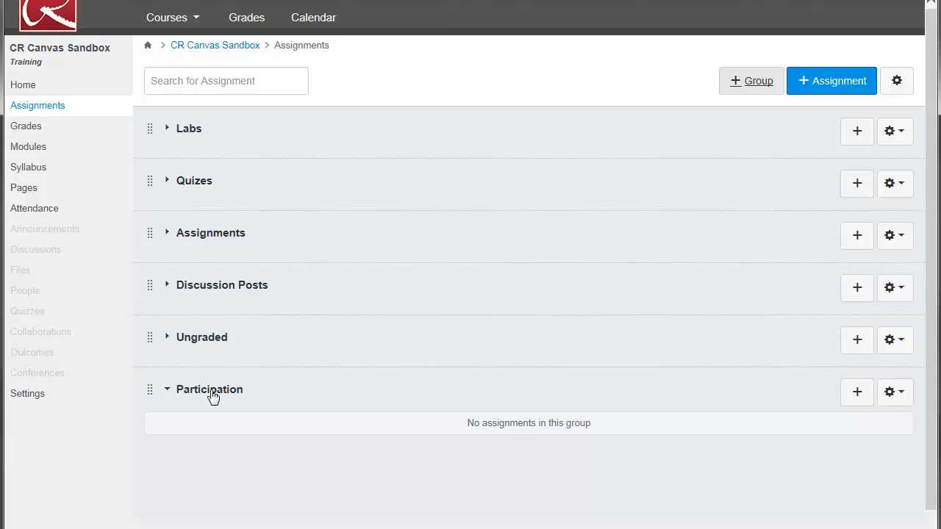
mouse_move(315, 413)
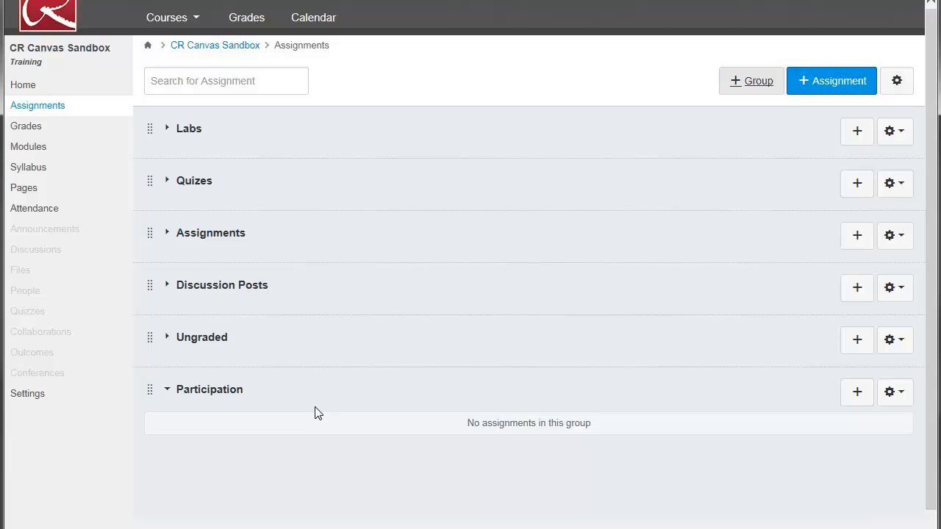
mouse_move(856, 392)
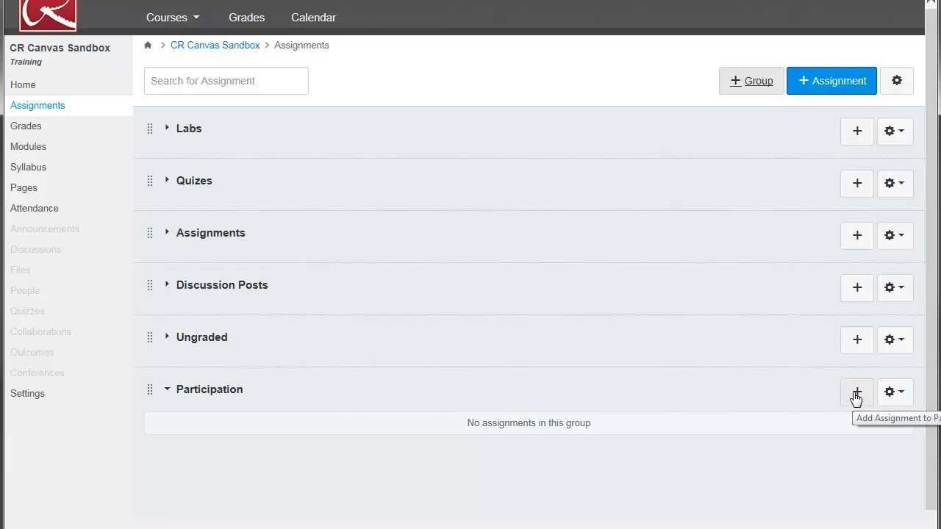
Step: Add a 'Week One' assignment due Feb 13 to the Participation group
left_click(856, 392)
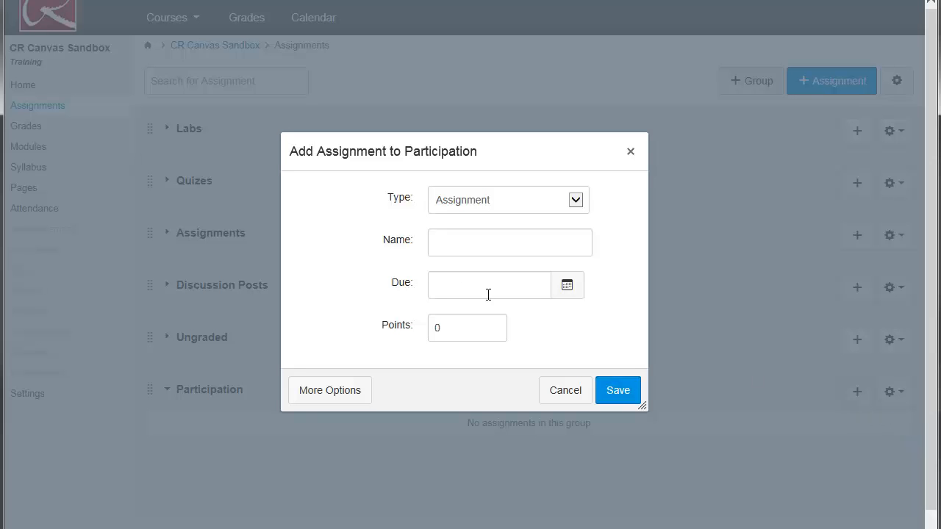
left_click(509, 242)
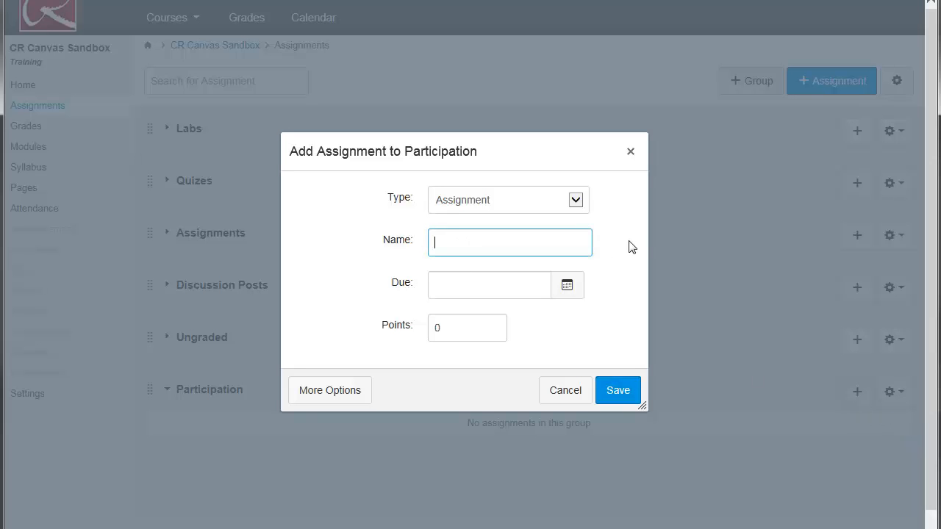
type("Week")
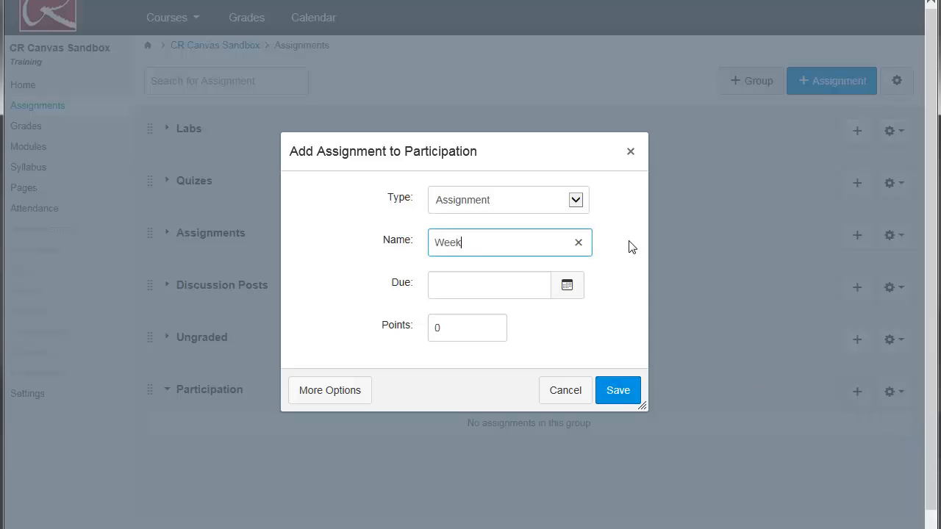
type("One")
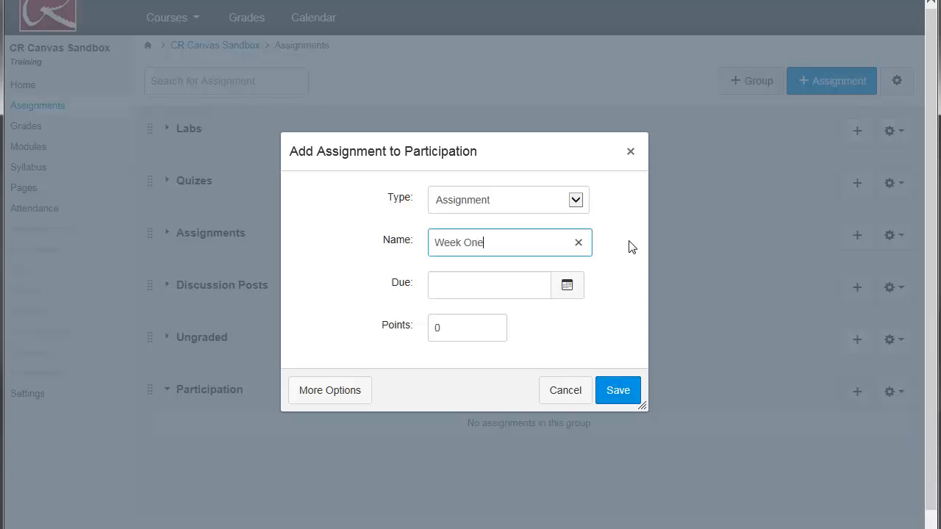
left_click(567, 285)
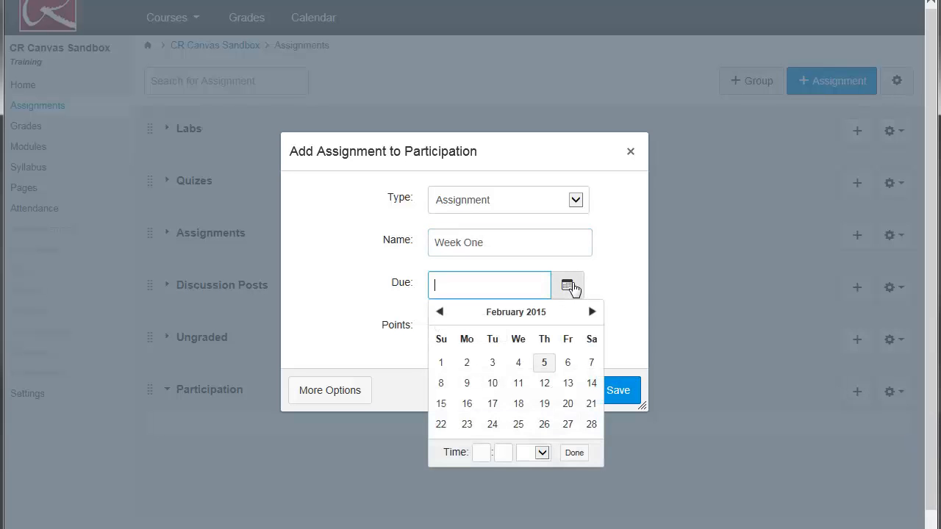
left_click(567, 383)
type("10")
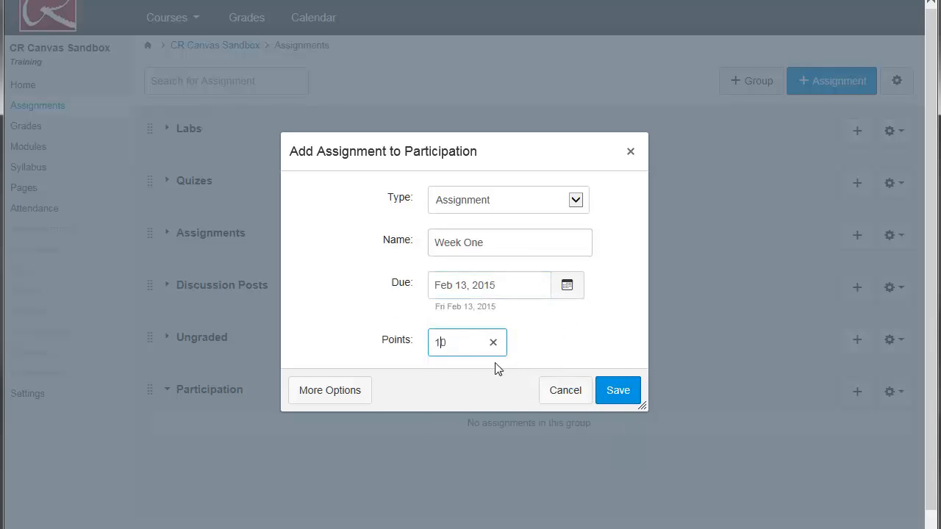
left_click(617, 389)
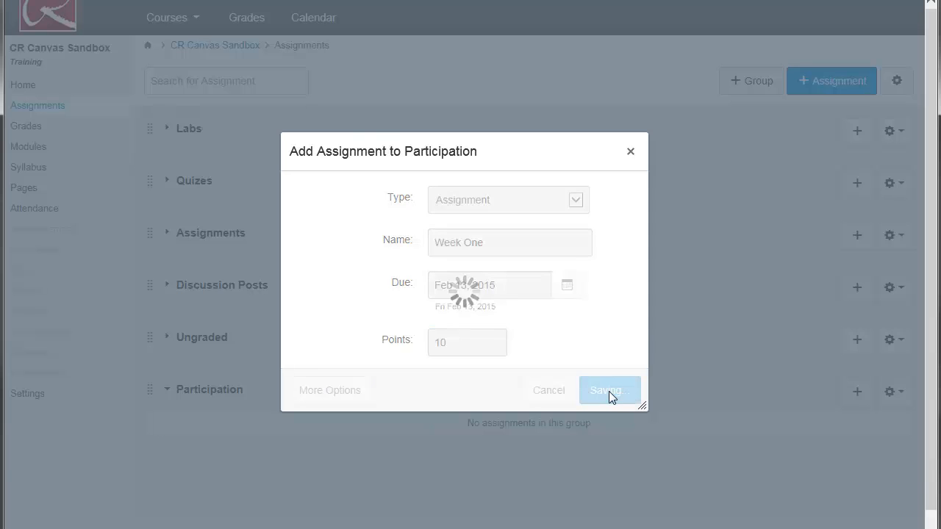
left_click(609, 390)
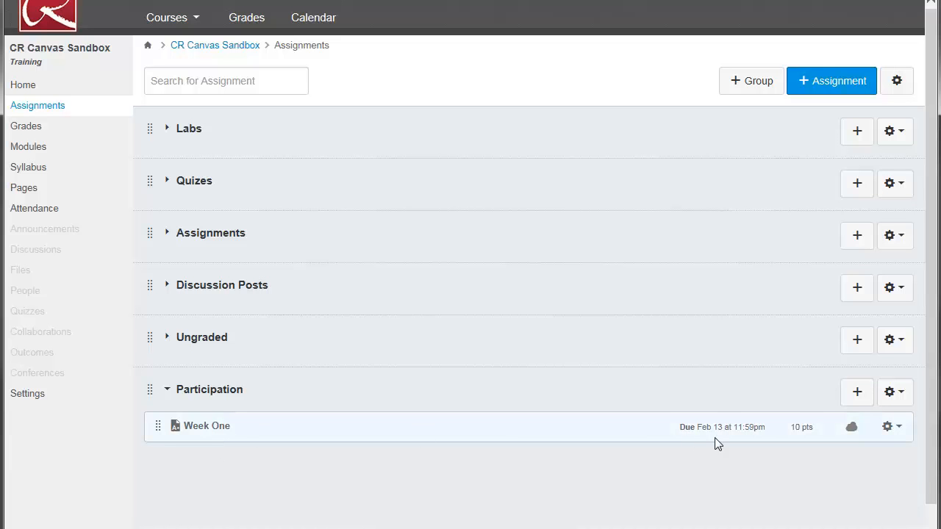
mouse_move(495, 439)
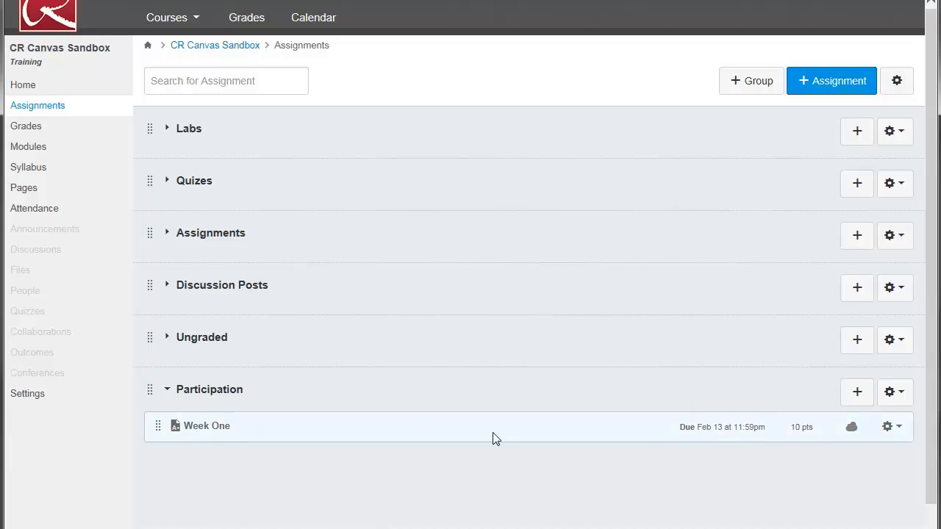
mouse_move(820, 438)
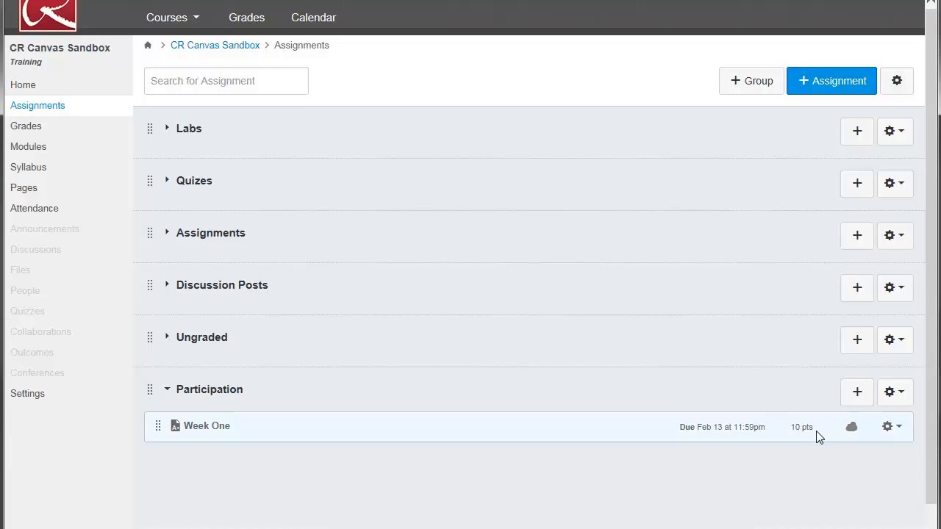
mouse_move(853, 428)
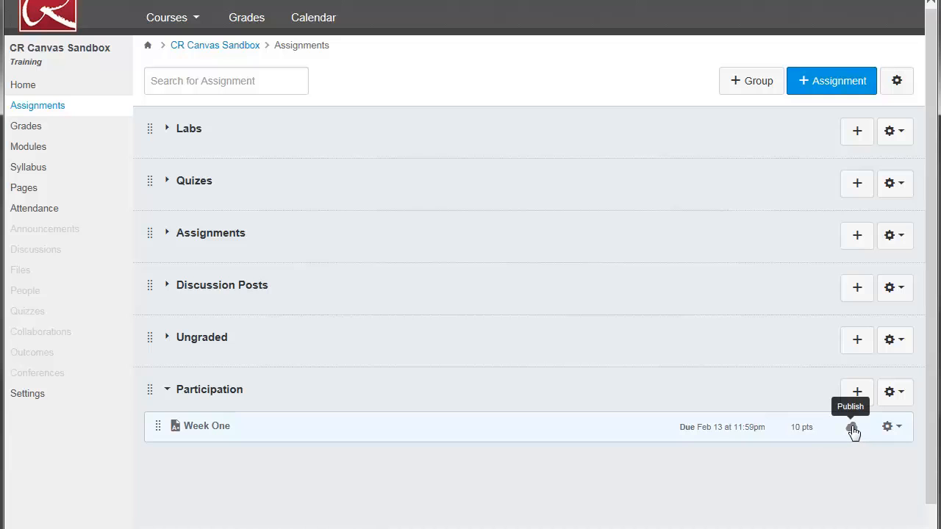
Step: Publish Week One and expand the Labs group
left_click(851, 427)
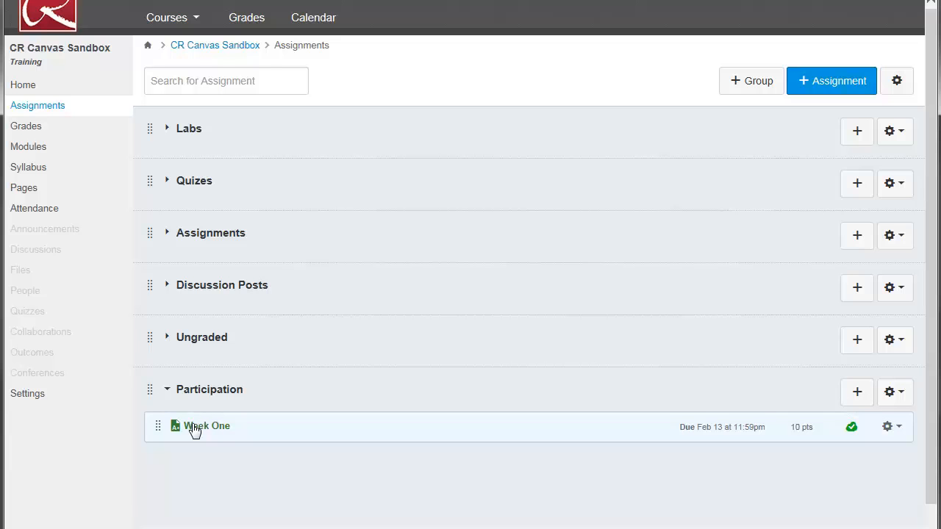
mouse_move(154, 134)
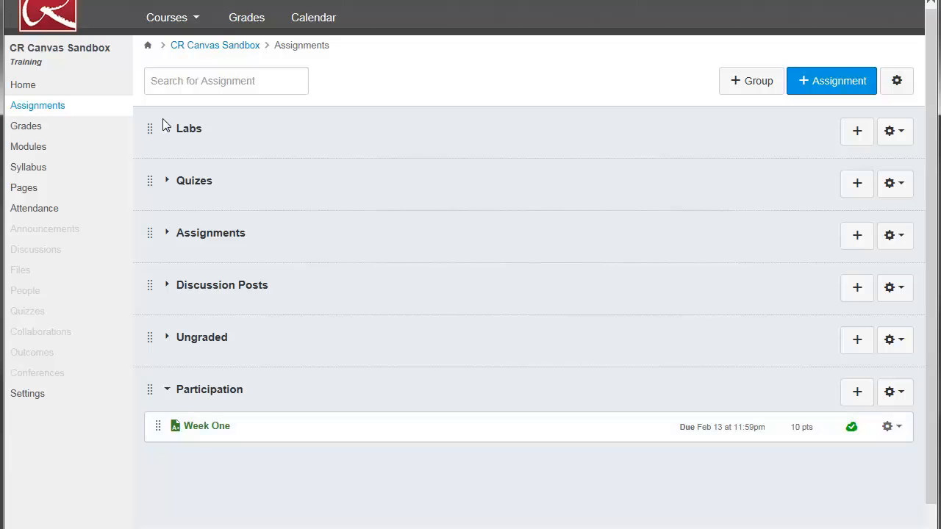
left_click(167, 128)
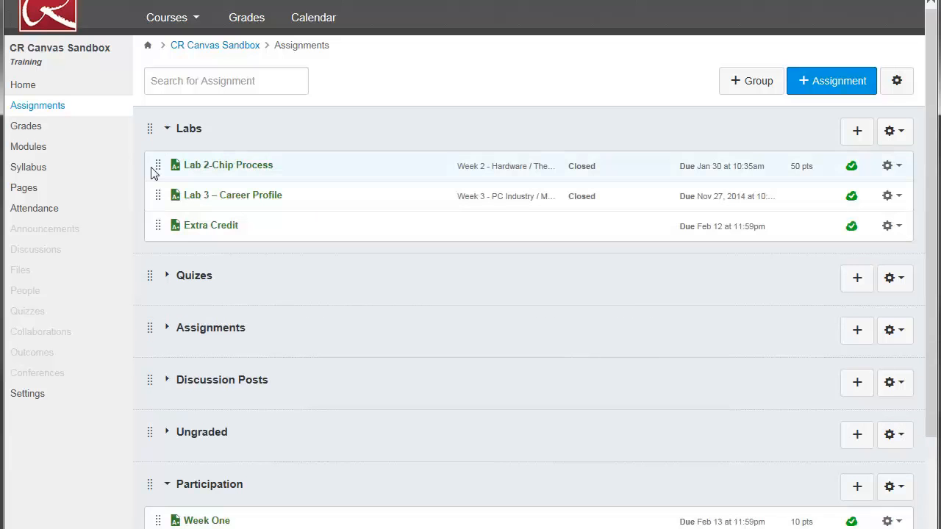
mouse_move(857, 132)
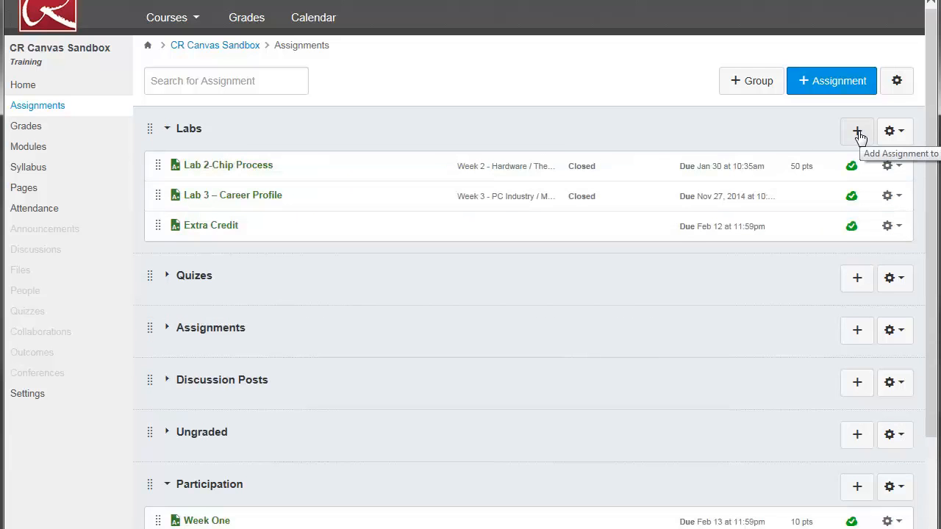
Step: Add 'Lab 4' to the Labs group, due Feb 12, worth 50 points
left_click(856, 130)
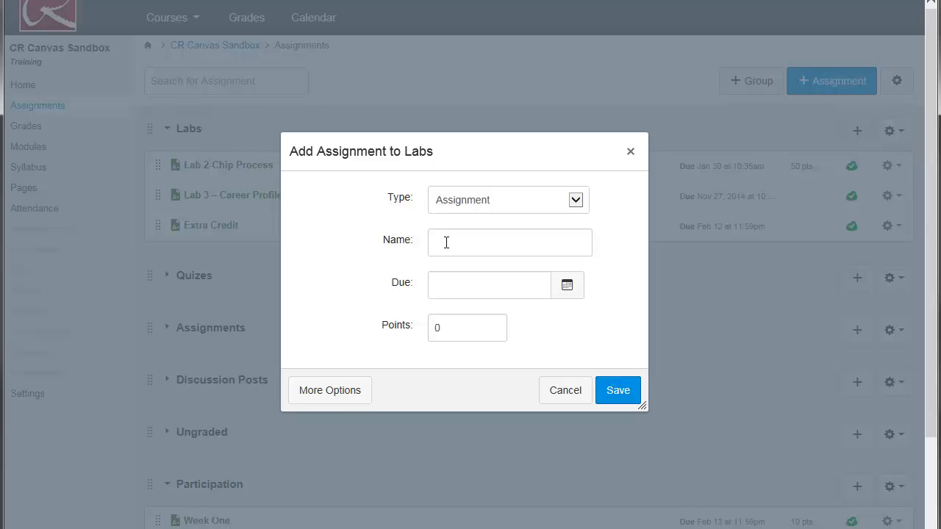
left_click(509, 242)
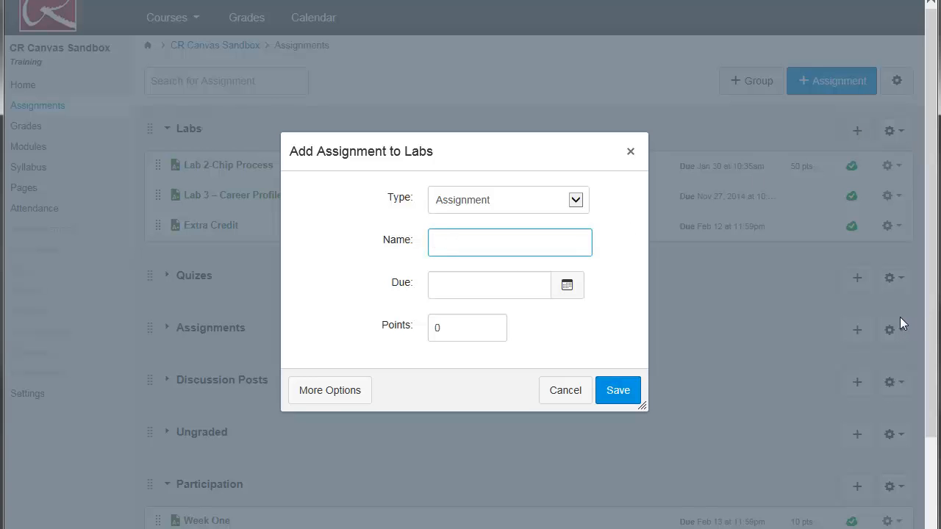
type("Lab 4")
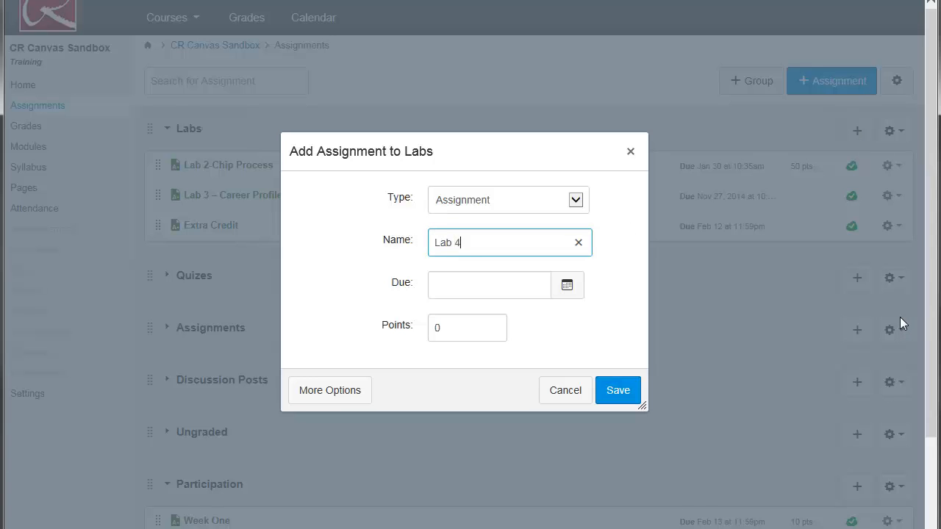
mouse_move(560, 296)
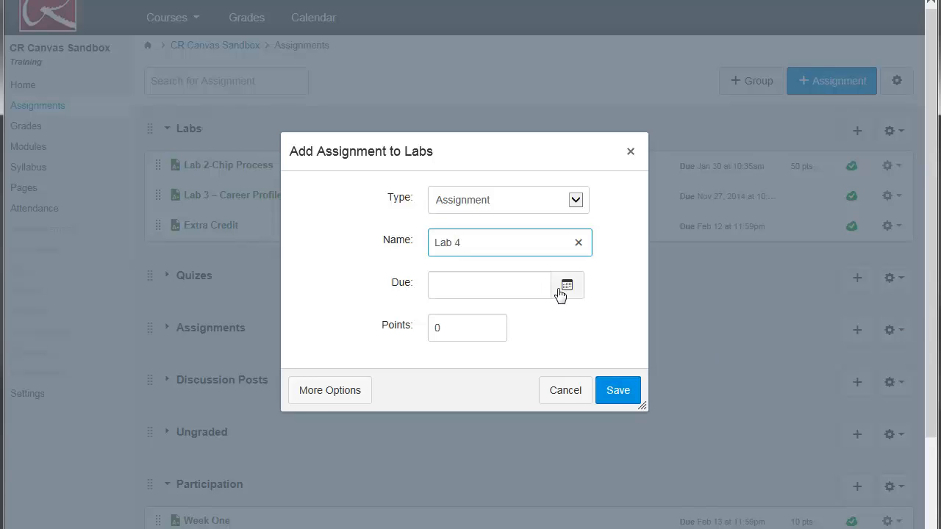
left_click(566, 285)
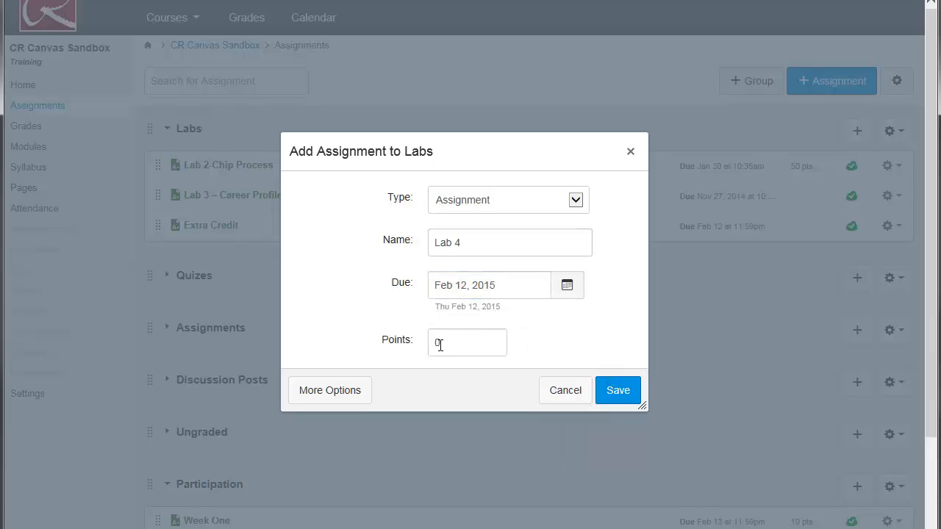
type("50")
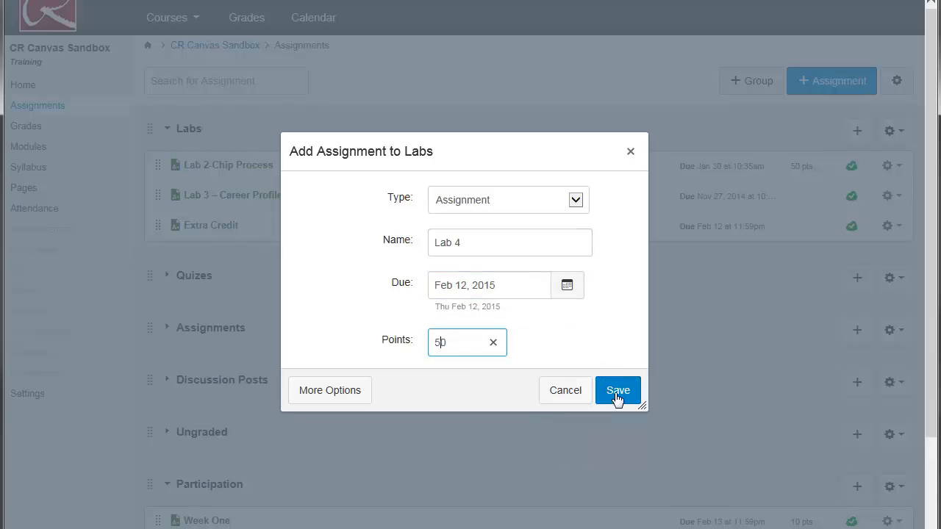
left_click(617, 390)
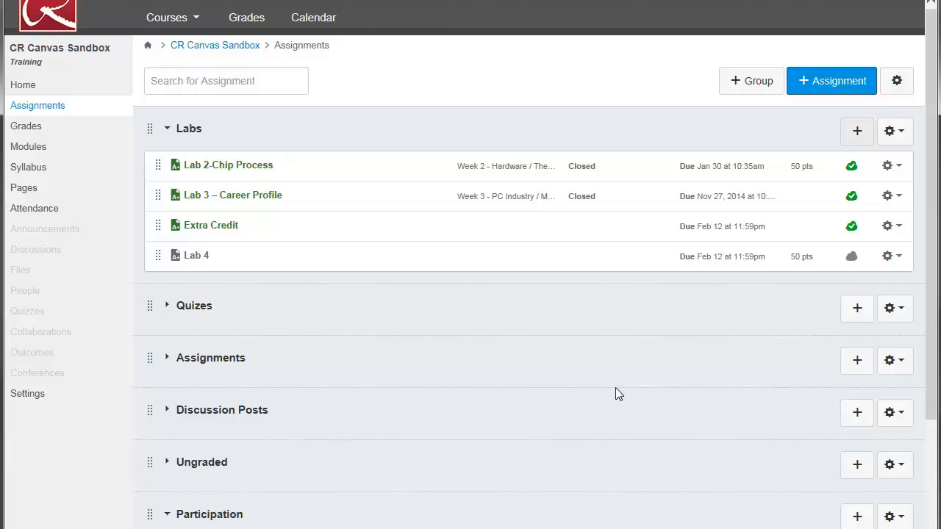
mouse_move(551, 268)
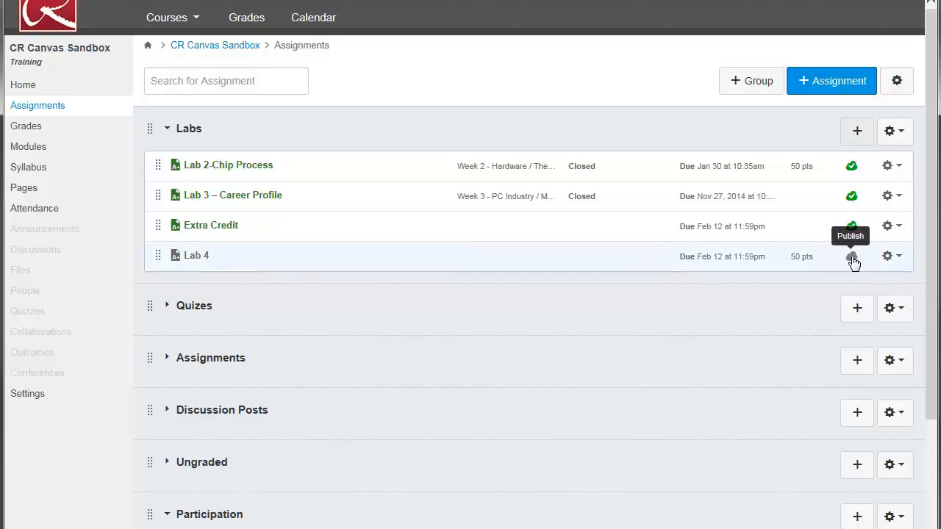
Step: Click the grey Publish cloud icon on the Lab 4 row
left_click(851, 256)
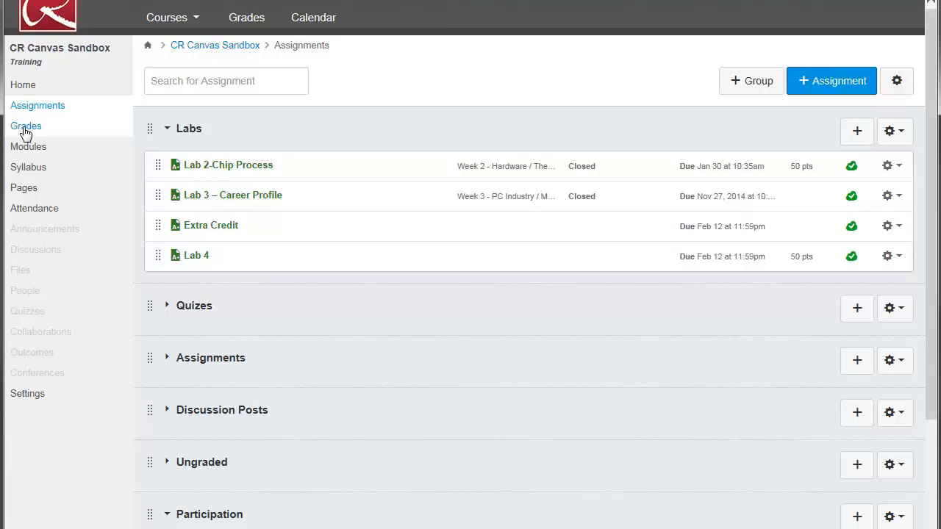
Step: In the gradebook, give Bugs Bunny 46 for Lab 4
left_click(26, 125)
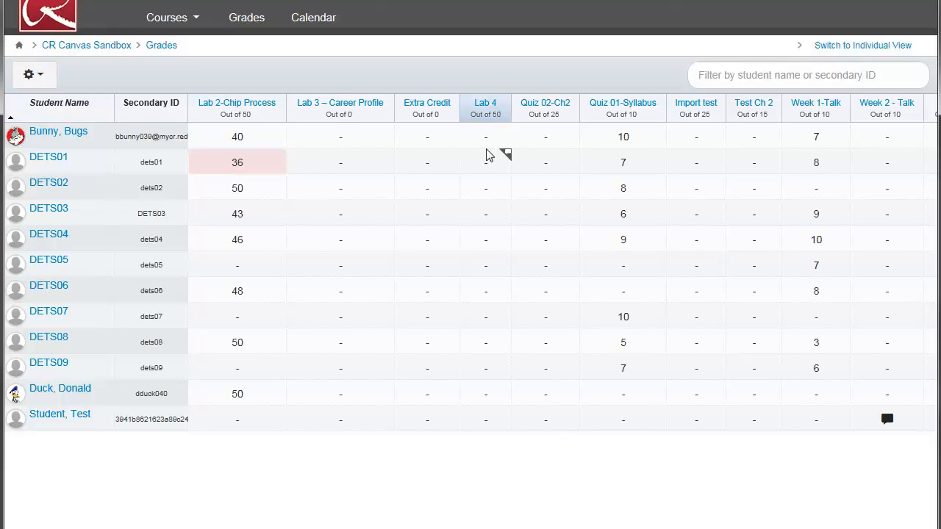
mouse_move(474, 172)
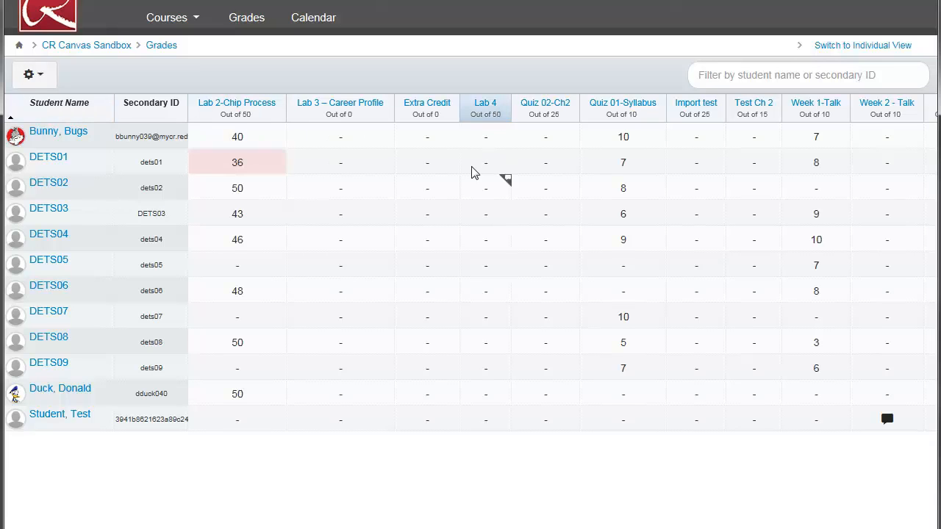
mouse_move(489, 145)
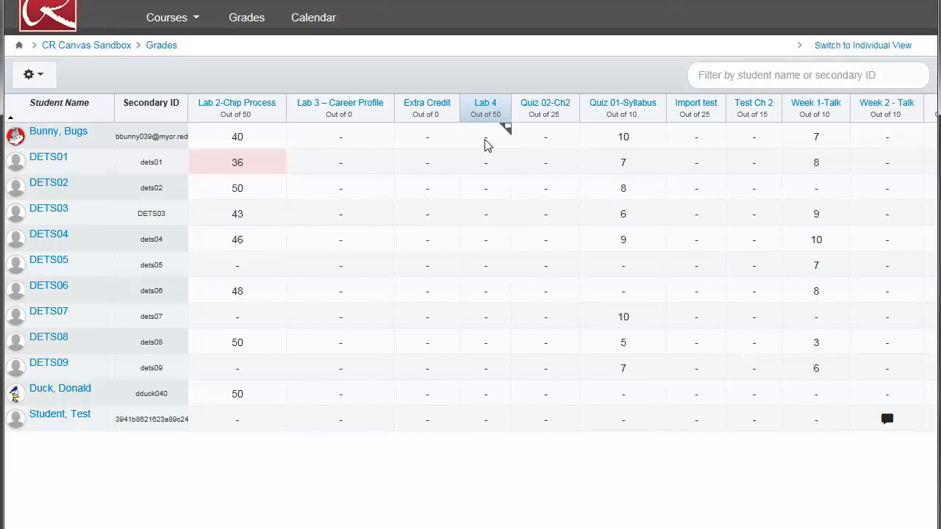
left_click(485, 136)
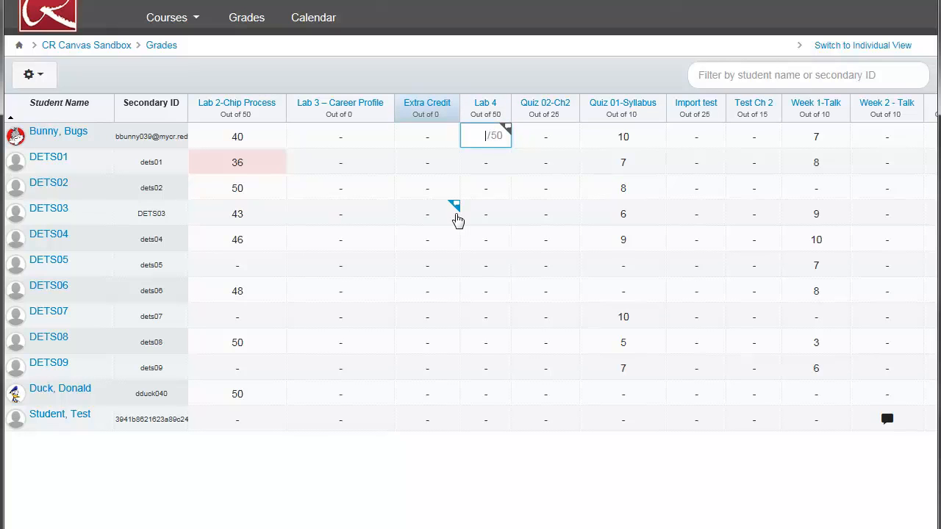
type("46")
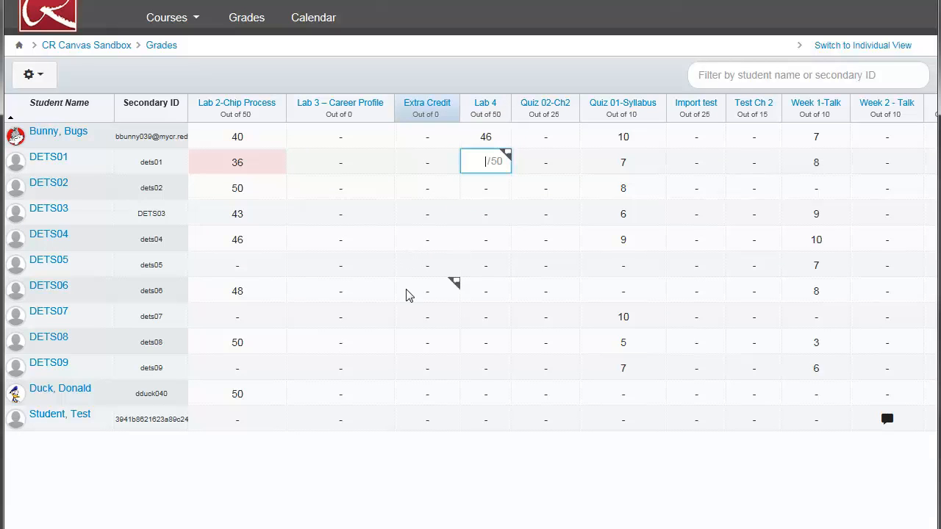
mouse_move(81, 139)
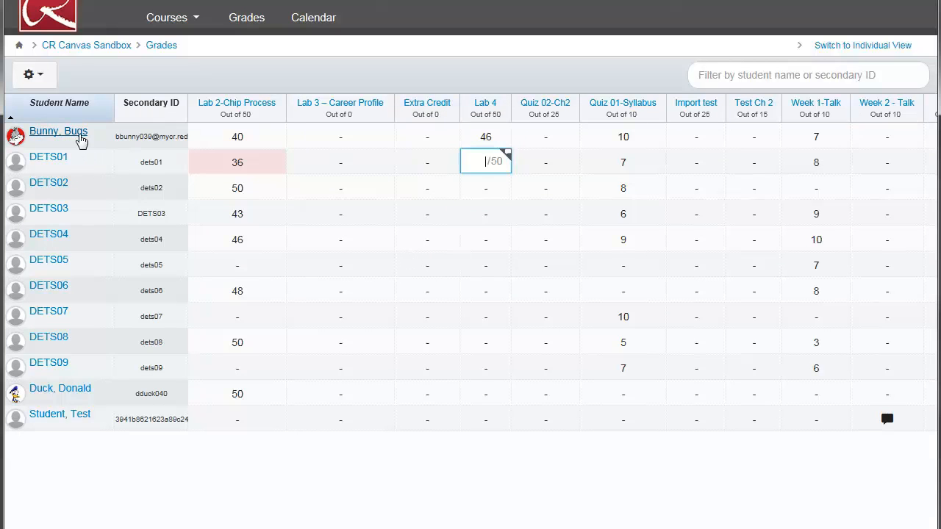